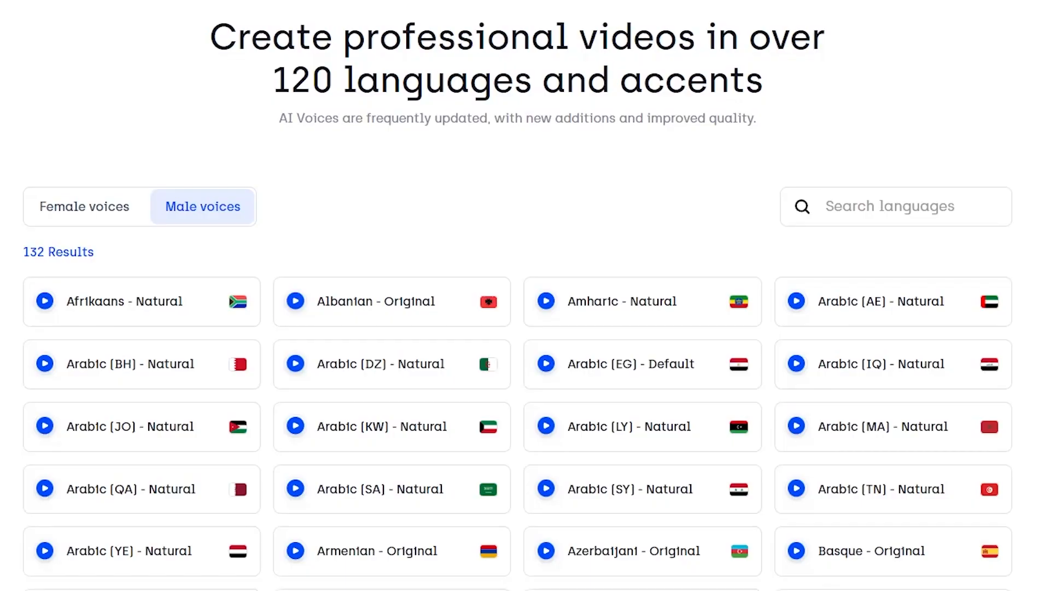
- Start the sample preview for the English (US) - Thoughtful male voice
scroll("down", 3)
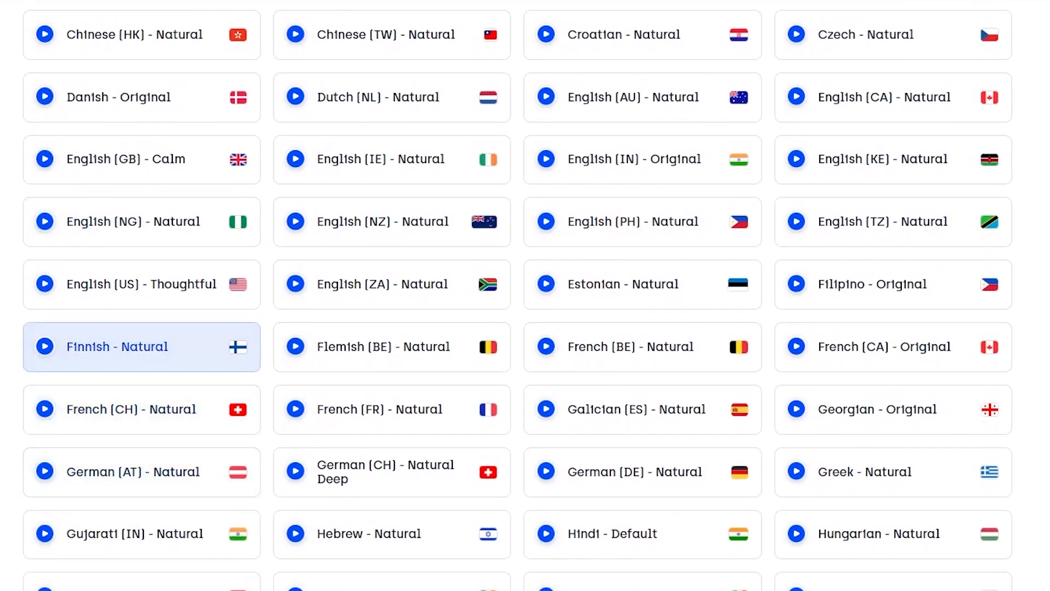
left_click(44, 285)
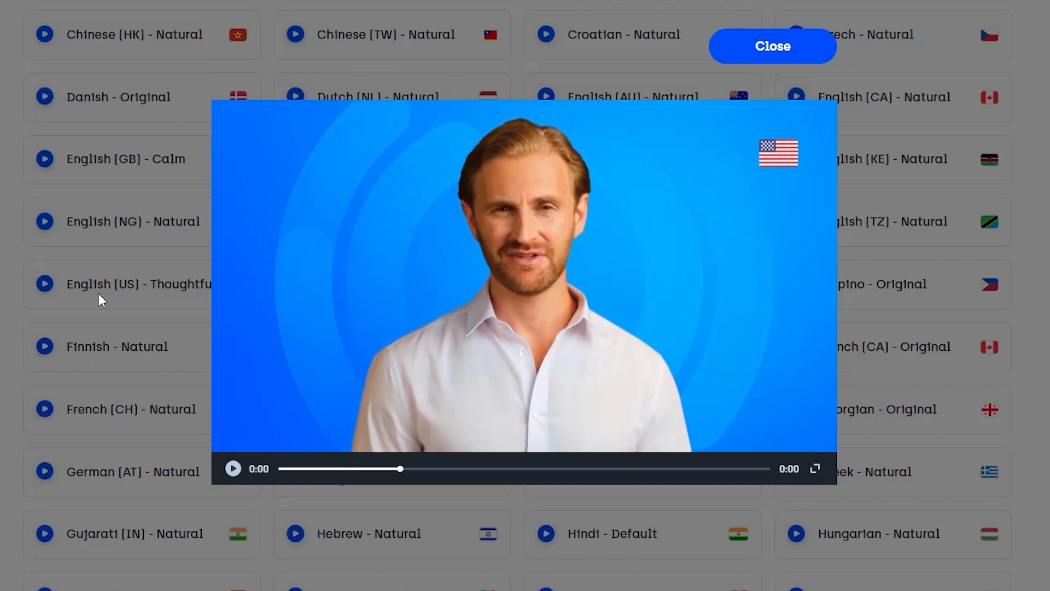